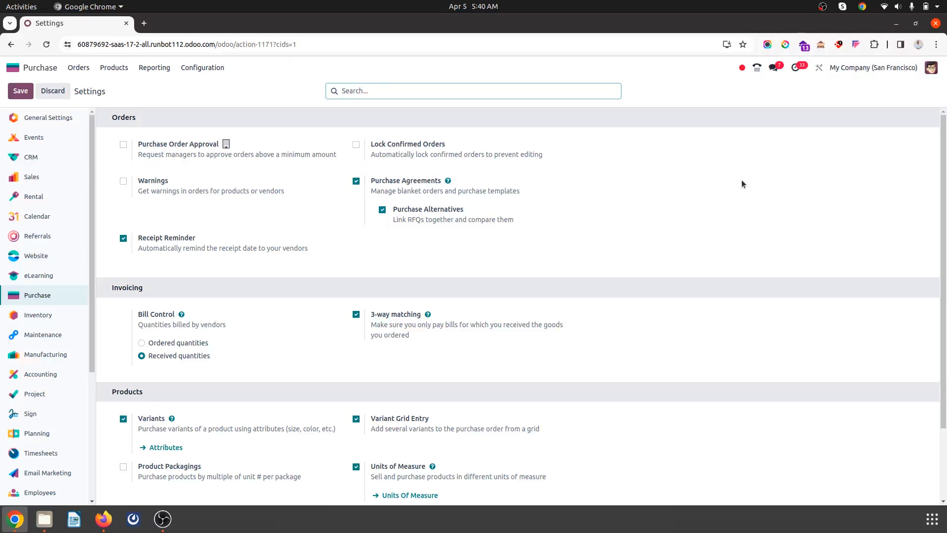
mouse_move(410, 350)
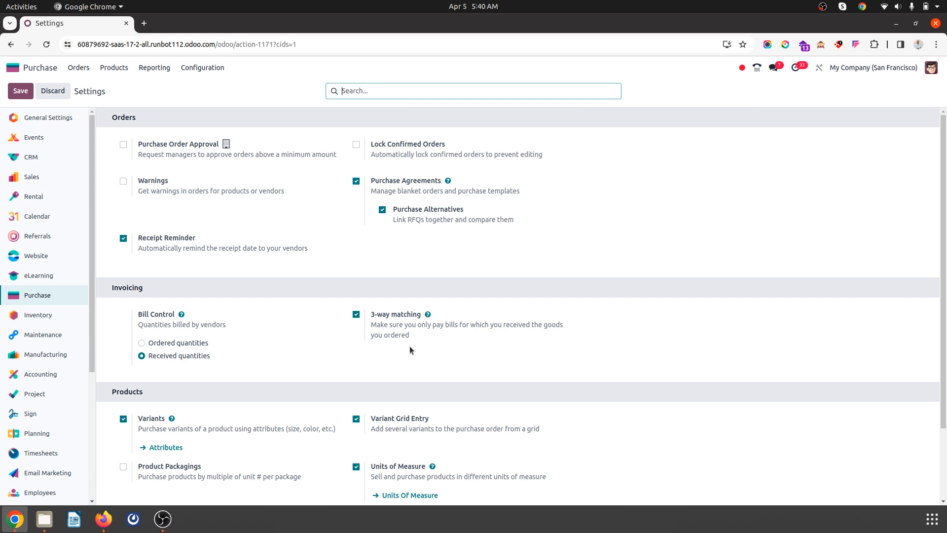
mouse_move(308, 318)
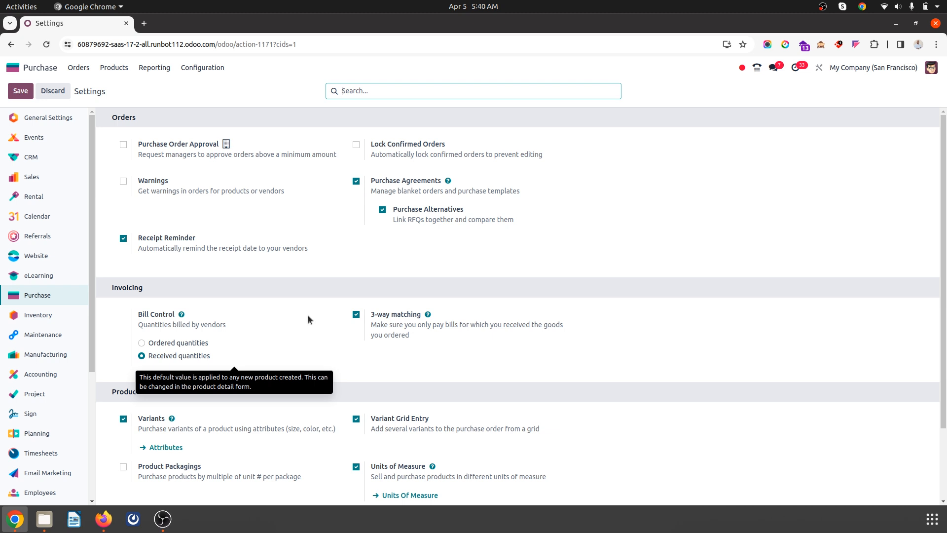
mouse_move(395, 191)
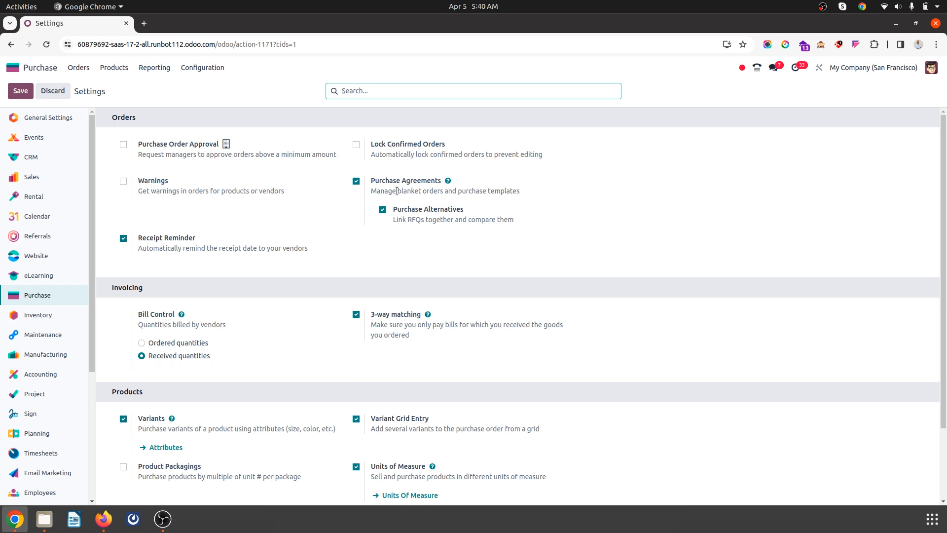
mouse_move(312, 142)
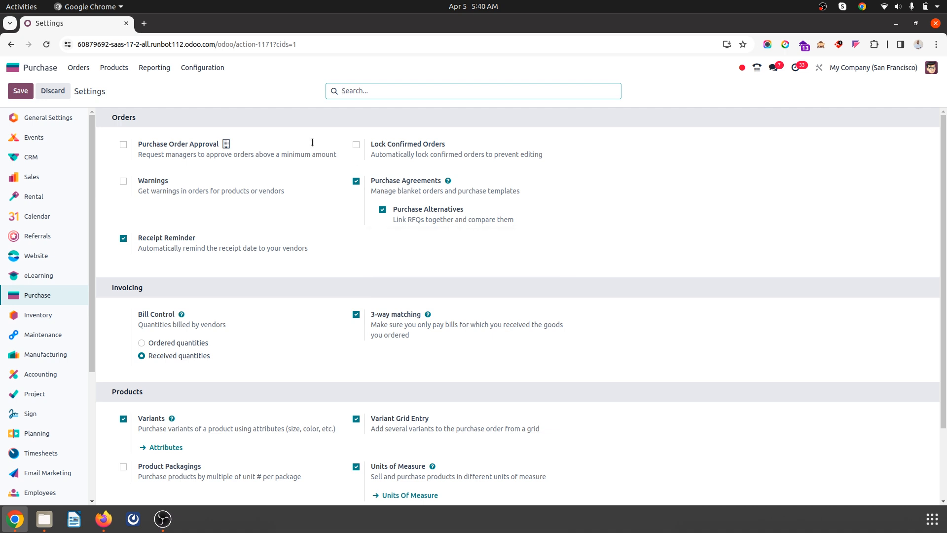
mouse_move(448, 180)
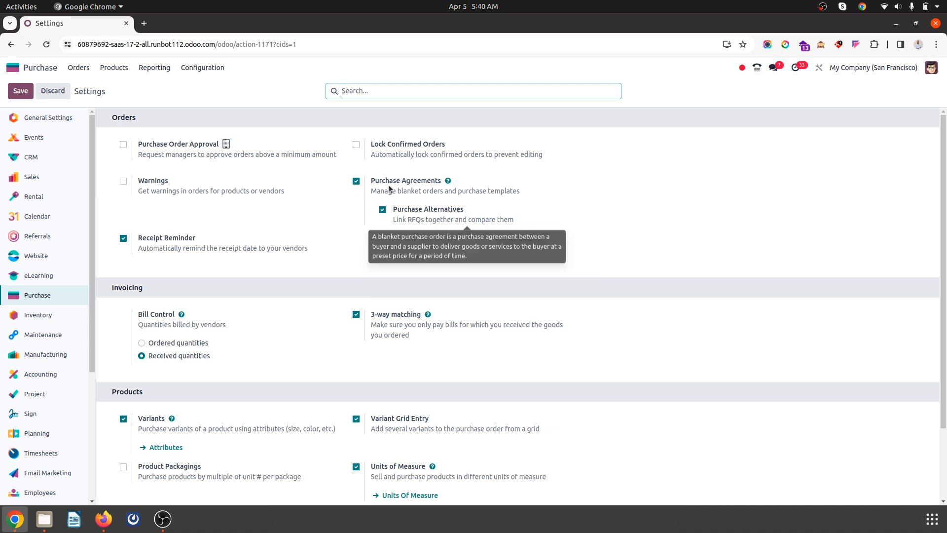
mouse_move(446, 191)
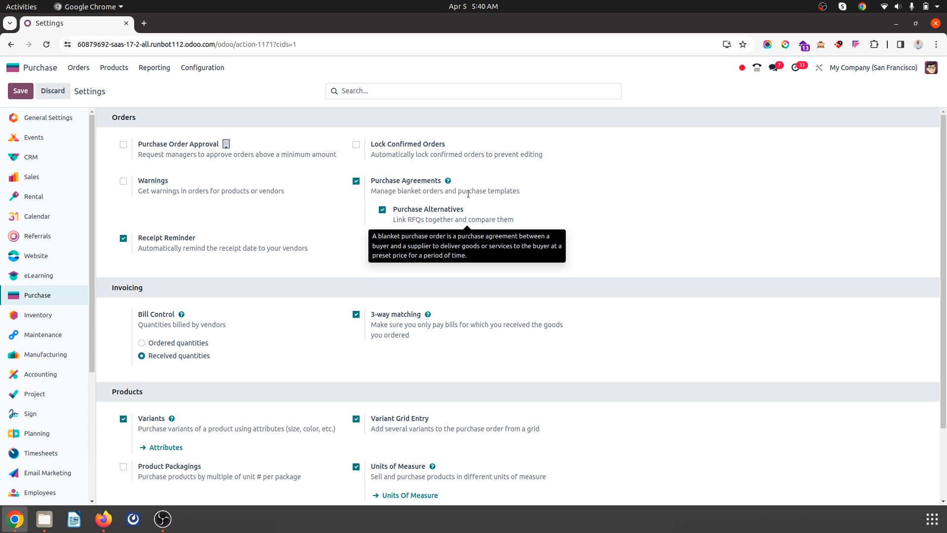
Review the RFQs already created from purchase template PT00001, then return to the template.
click(78, 67)
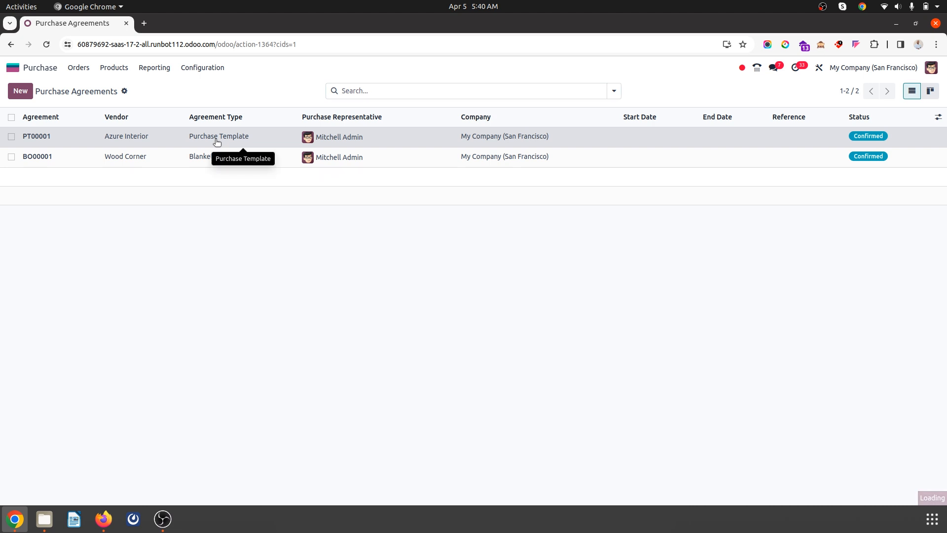
click(36, 136)
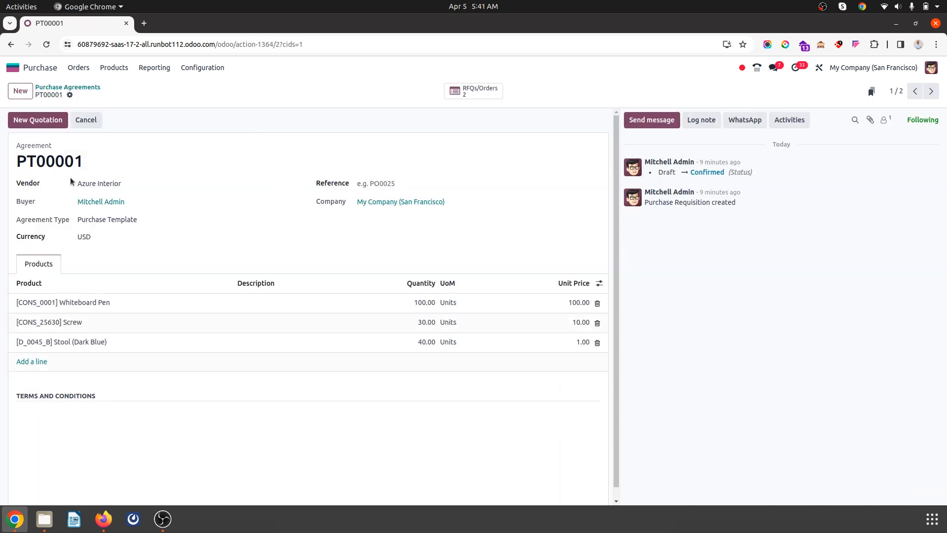
mouse_move(111, 228)
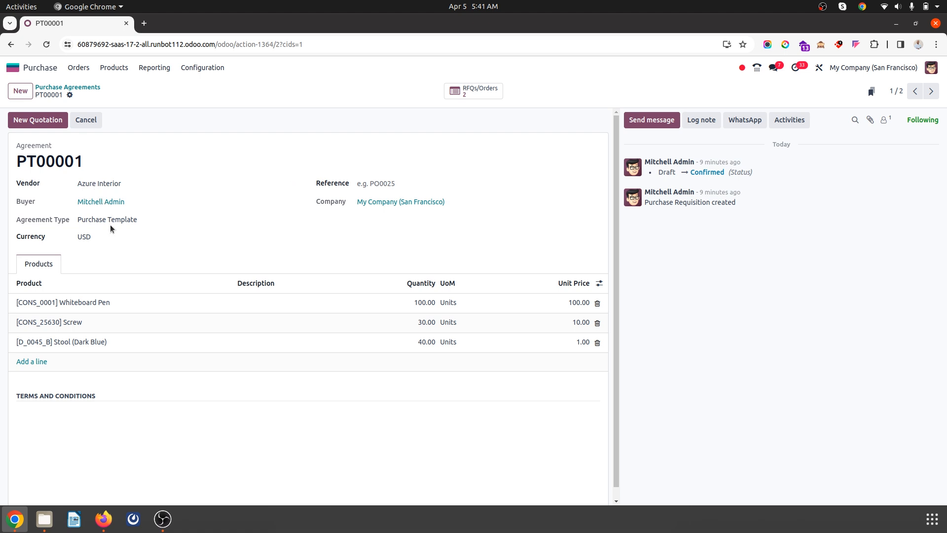
mouse_move(75, 133)
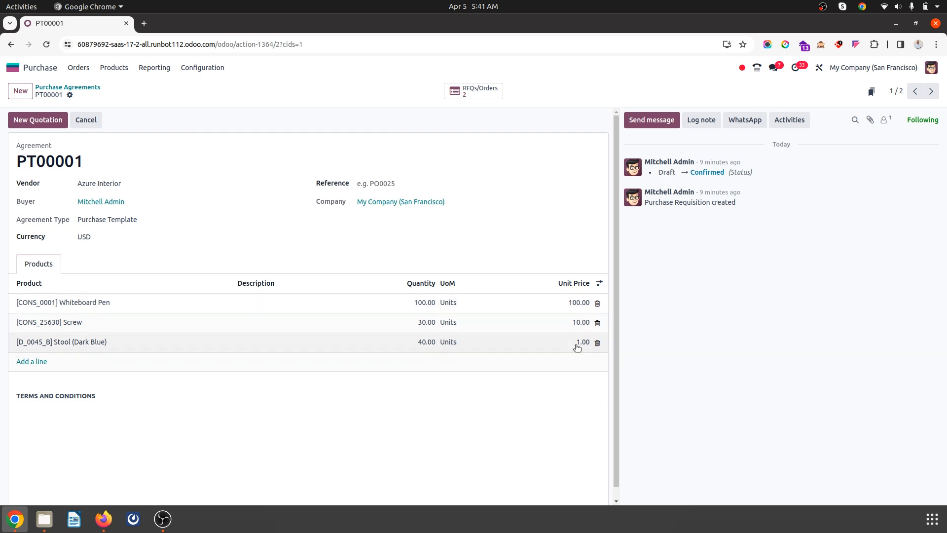
mouse_move(290, 133)
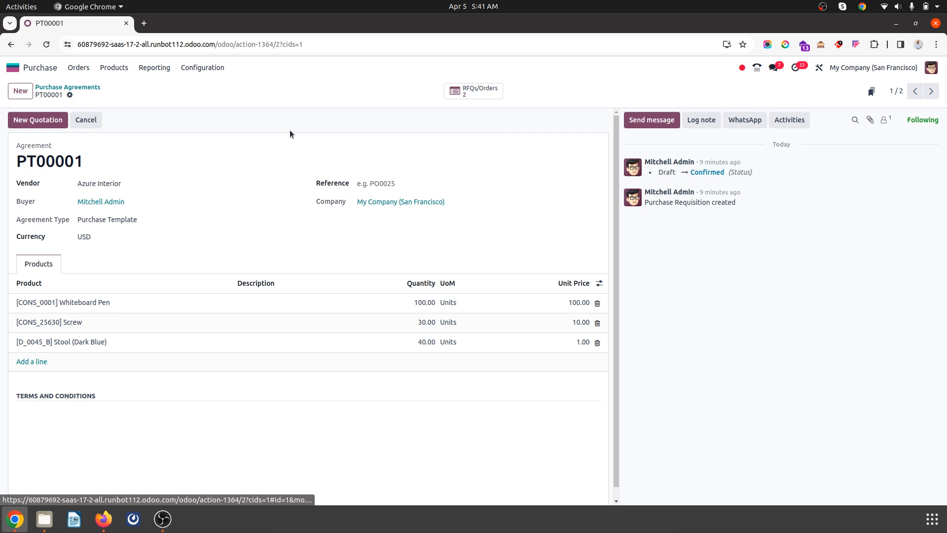
mouse_move(84, 119)
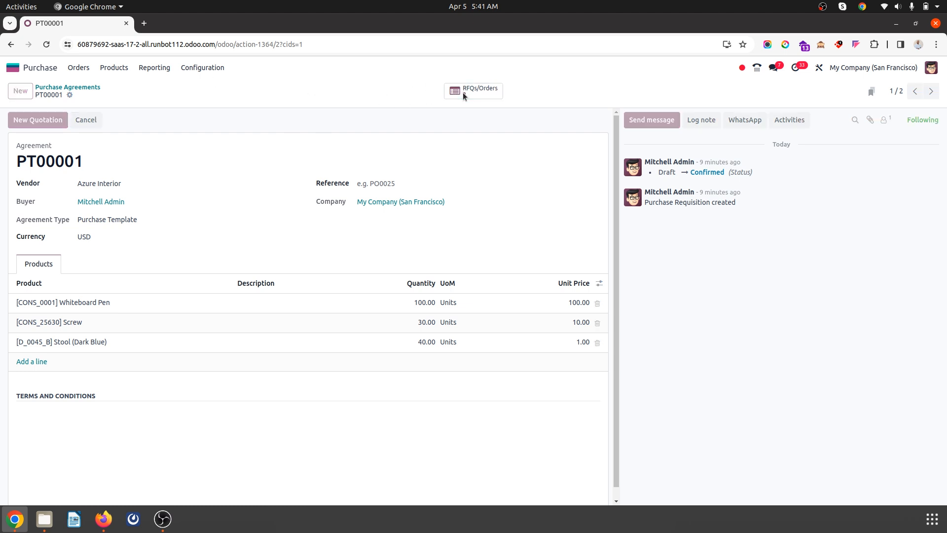
click(473, 88)
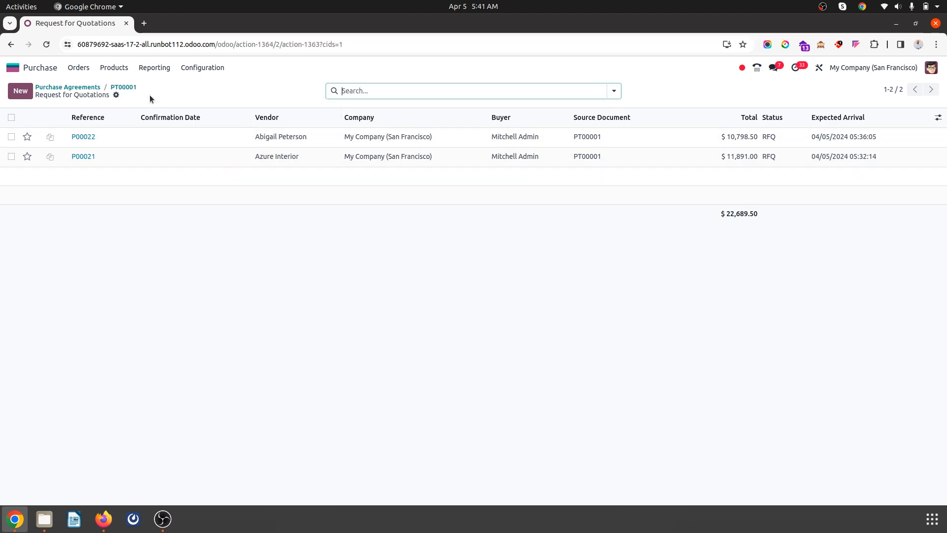
click(124, 87)
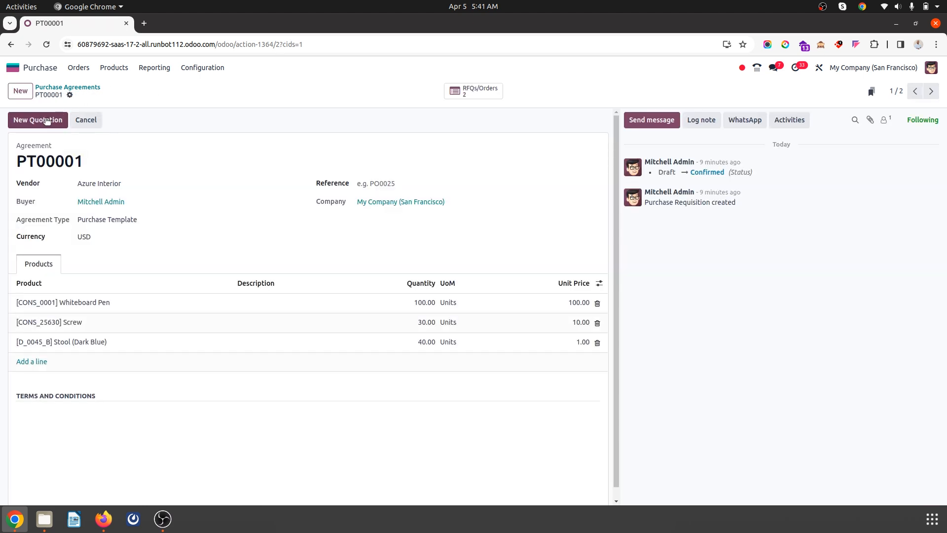
Create a new quotation from PT00001 with vendor Anita Oliver and save it as P00023.
click(37, 119)
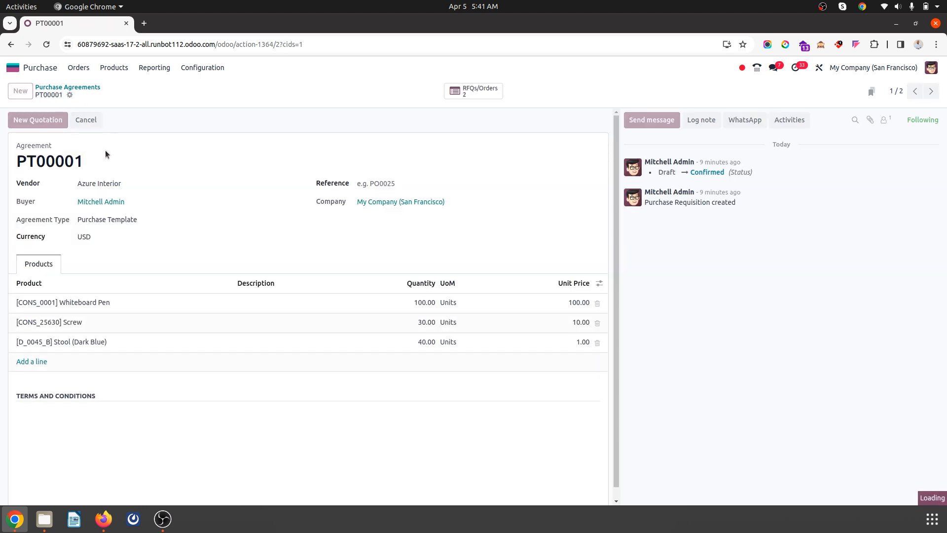
click(37, 120)
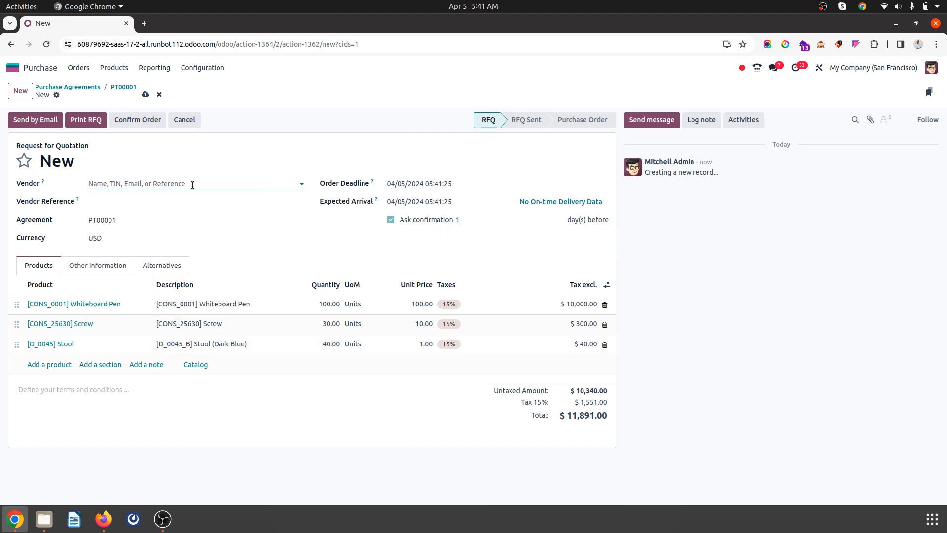
click(193, 183)
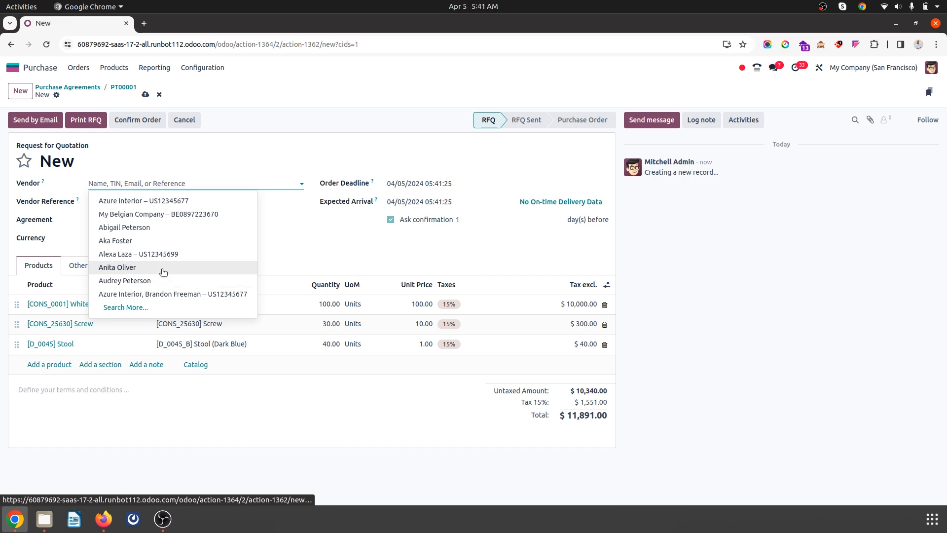
click(117, 268)
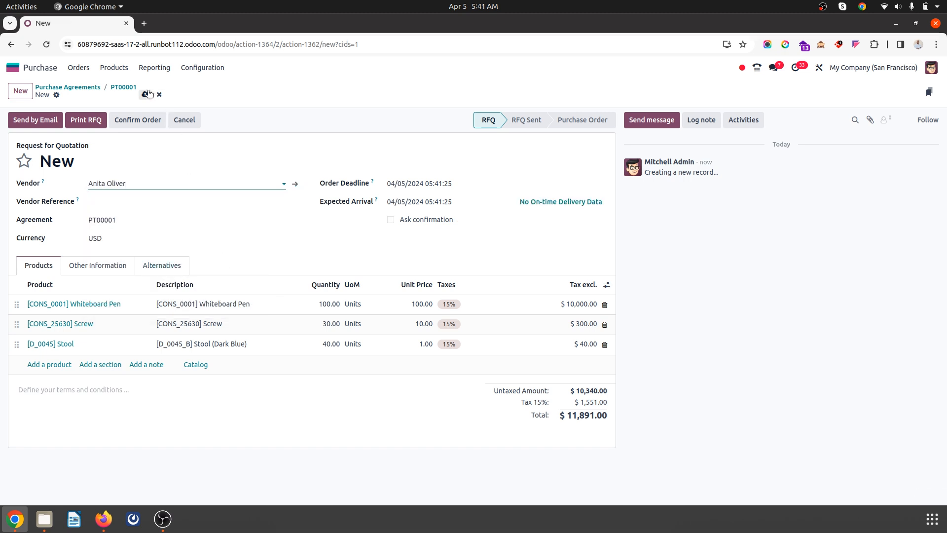
click(144, 95)
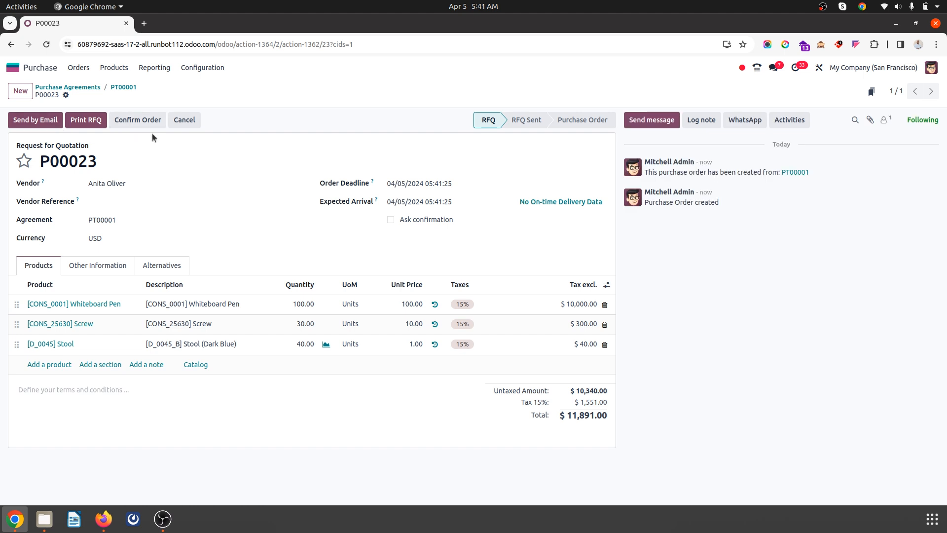
Show the Alternatives section of P00023, currently with no linked RFQs.
click(97, 265)
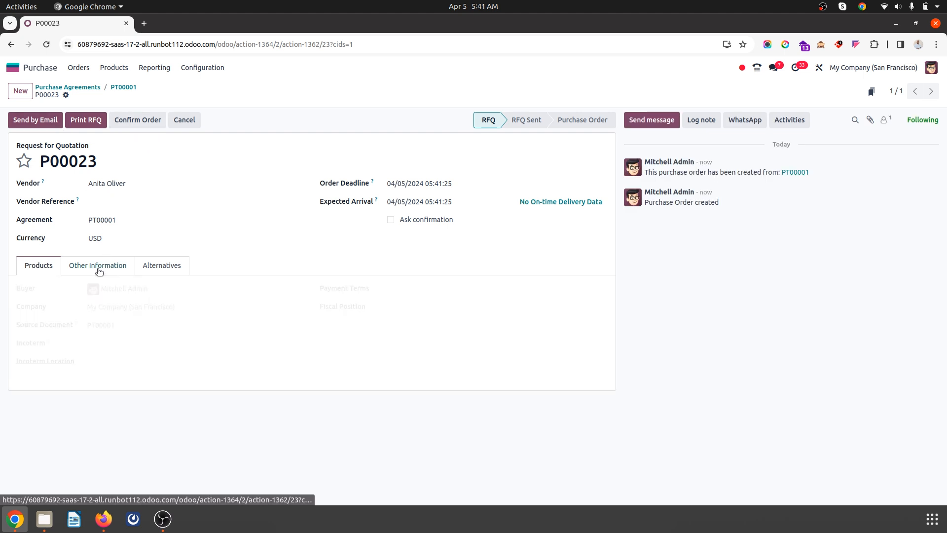
click(37, 265)
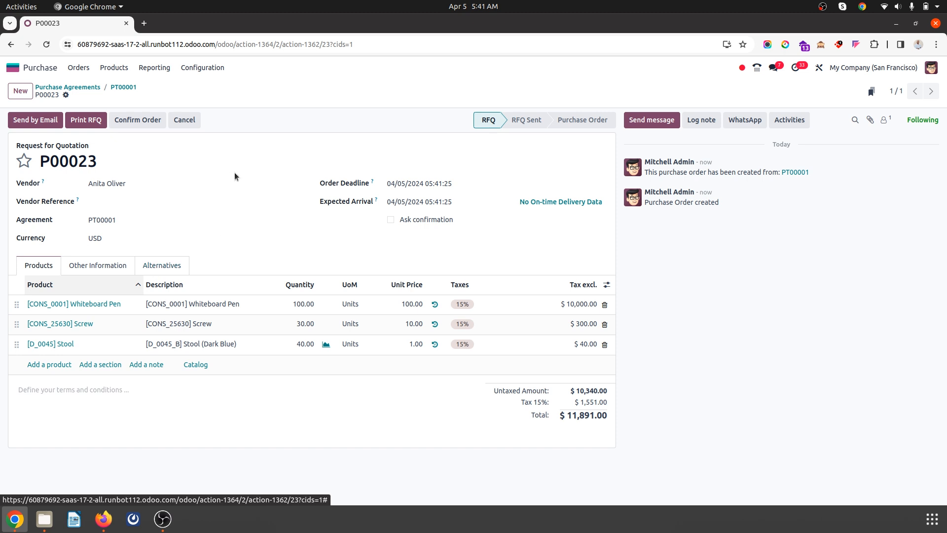
mouse_move(123, 200)
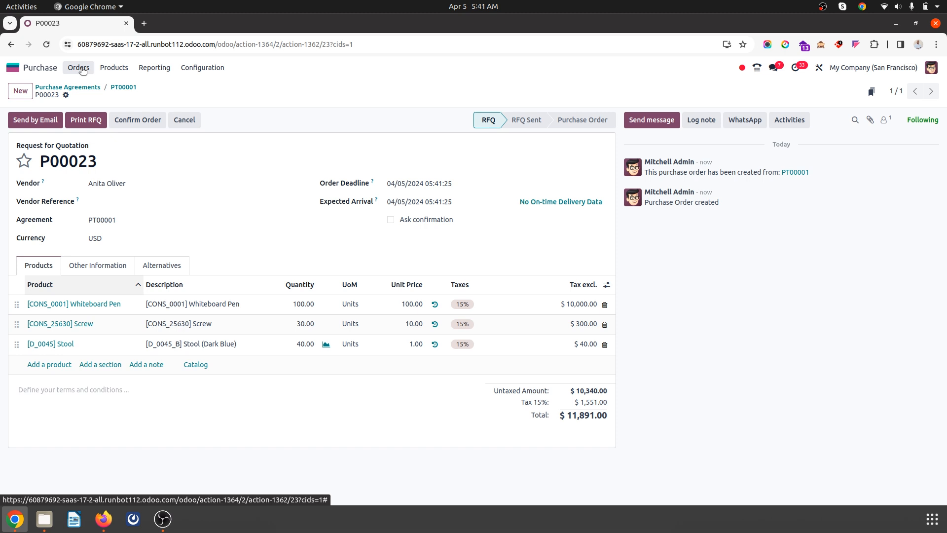
mouse_move(136, 161)
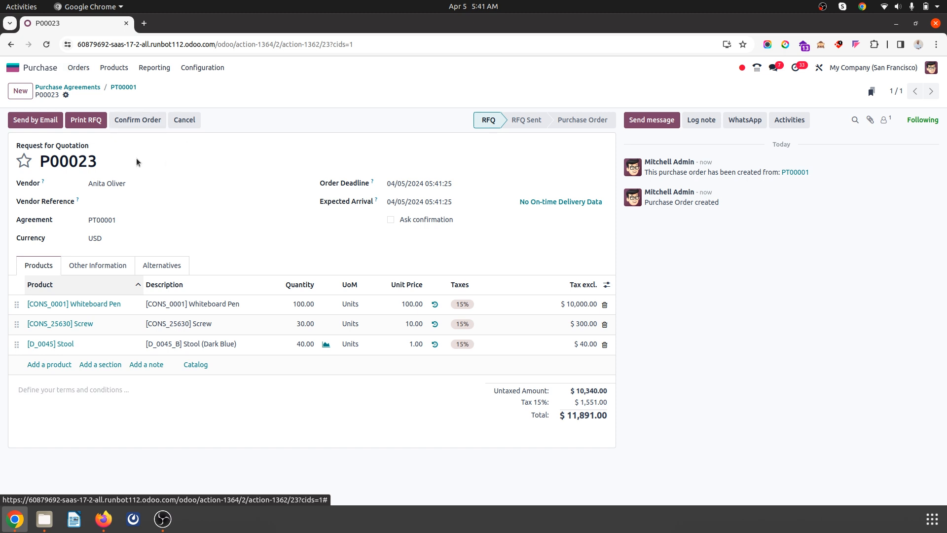
click(161, 265)
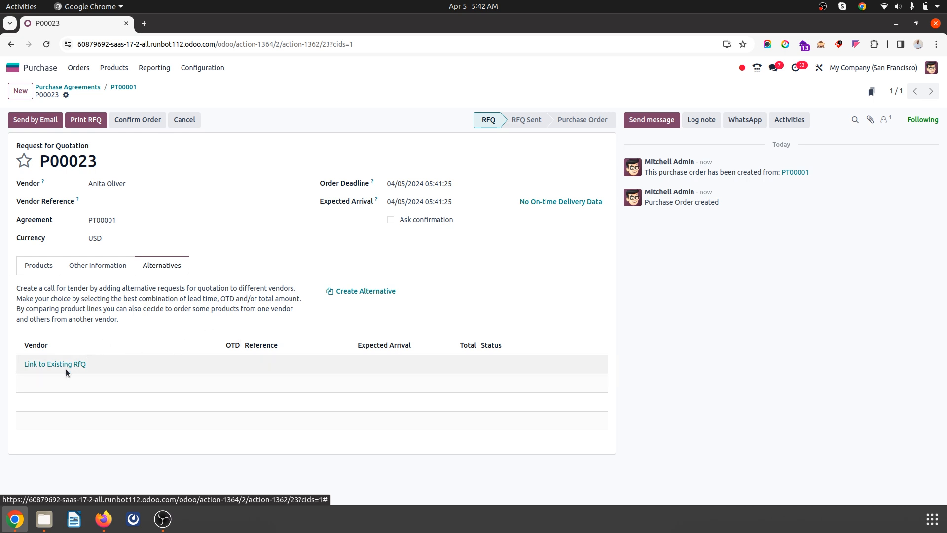
Link existing RFQs P00022, P00021 and P00020 to P00023 as alternatives.
click(54, 364)
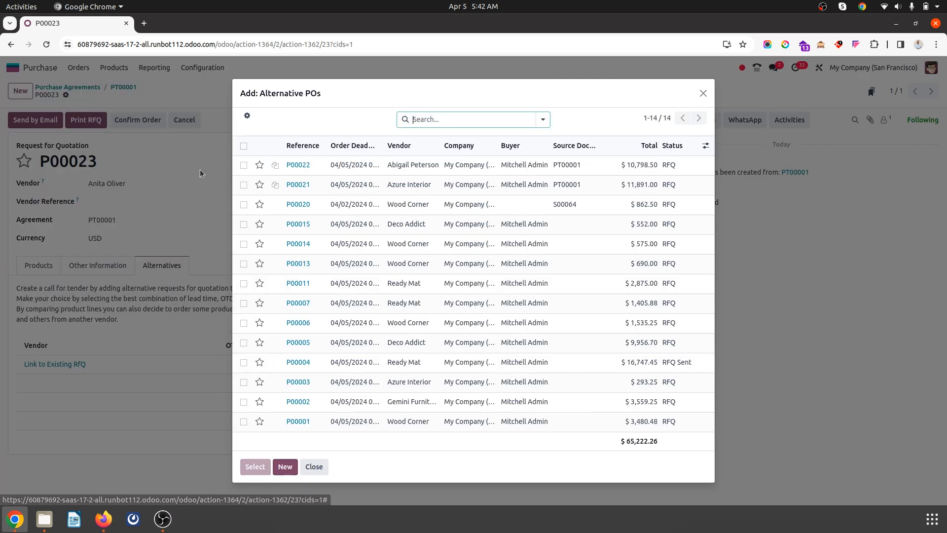
click(244, 163)
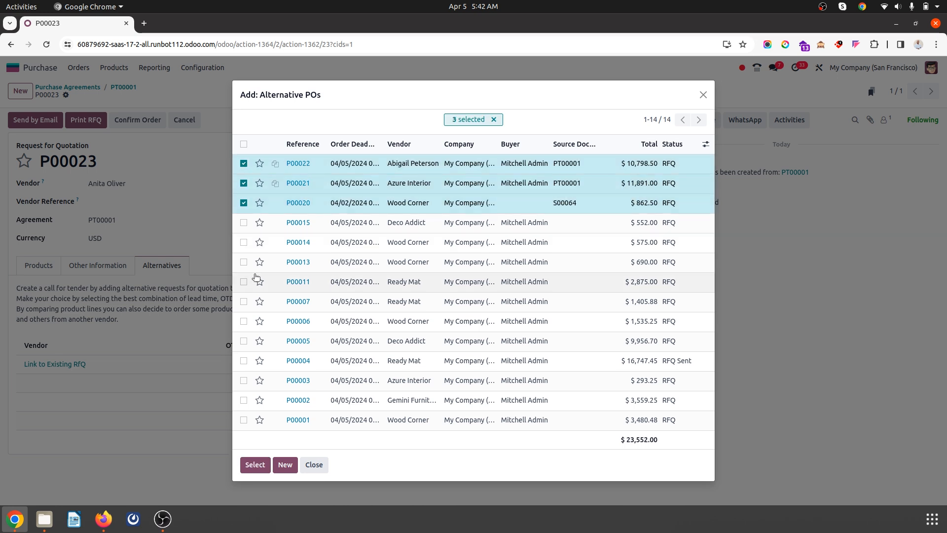
click(254, 465)
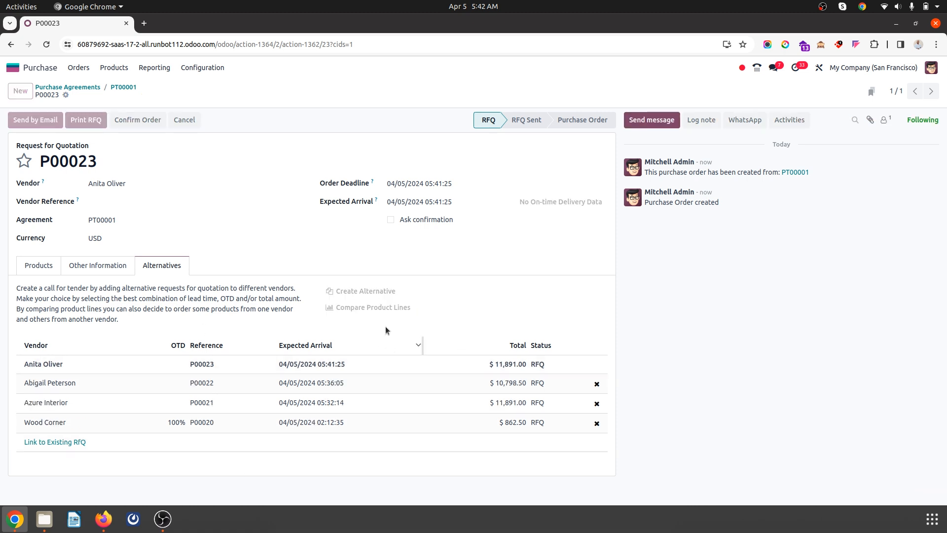
Compare product lines across P00023 and its three alternative RFQs.
click(371, 307)
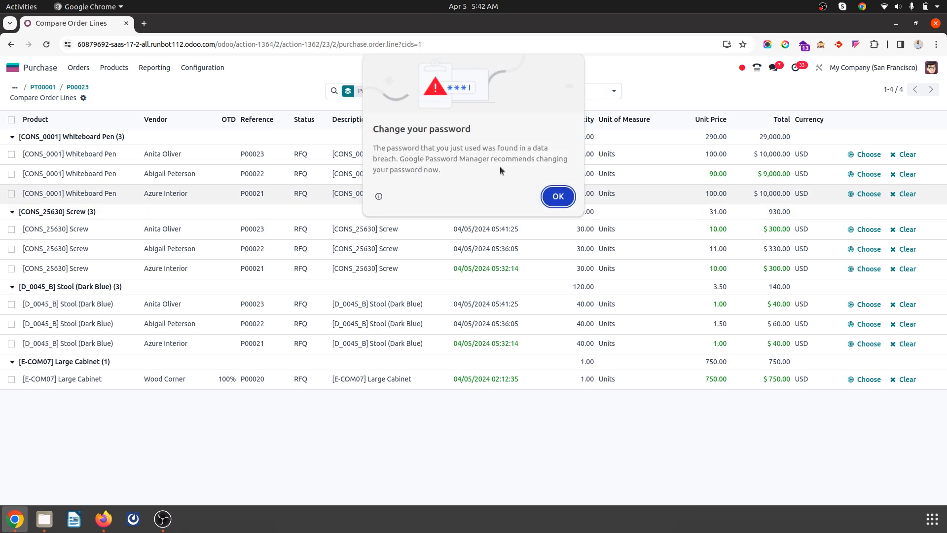
click(556, 197)
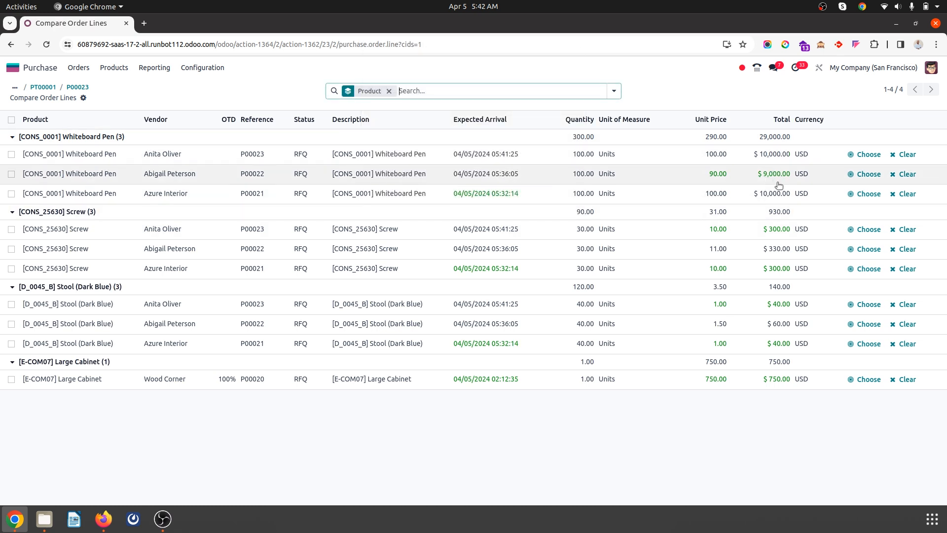
mouse_move(422, 174)
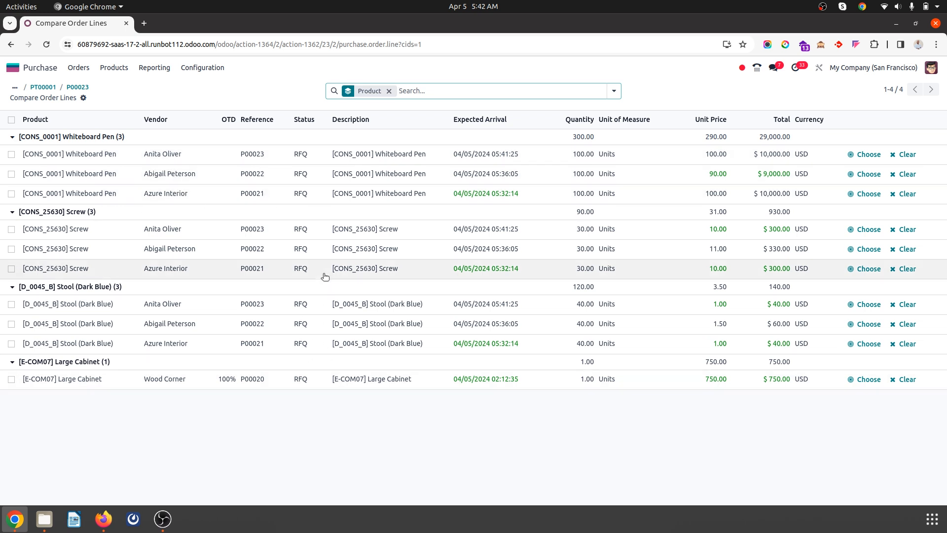
mouse_move(42, 87)
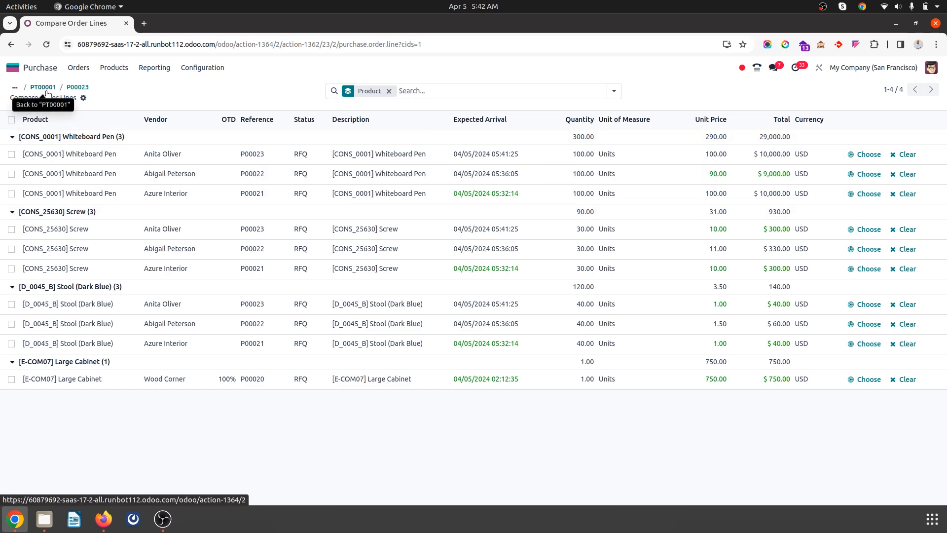
Go back to purchase agreement PT00001 via the breadcrumb.
click(43, 86)
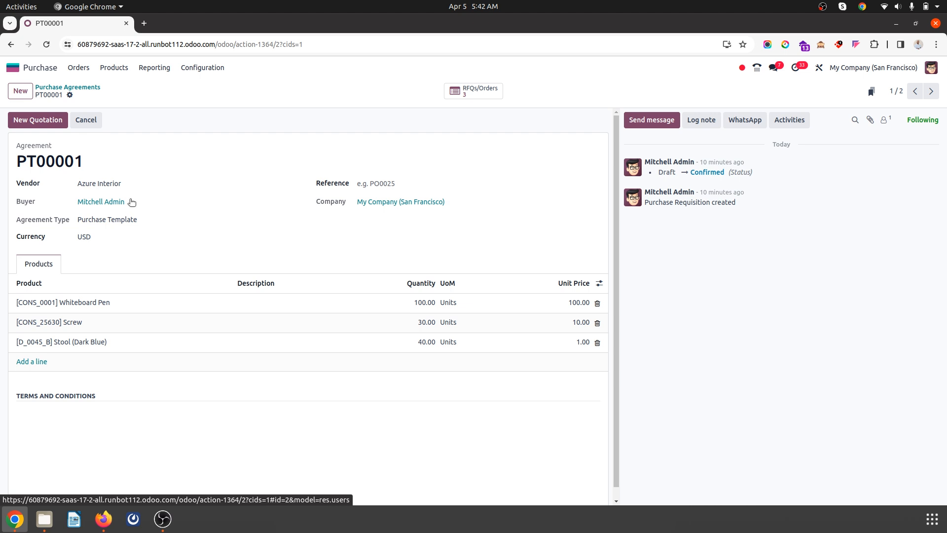
mouse_move(789, 120)
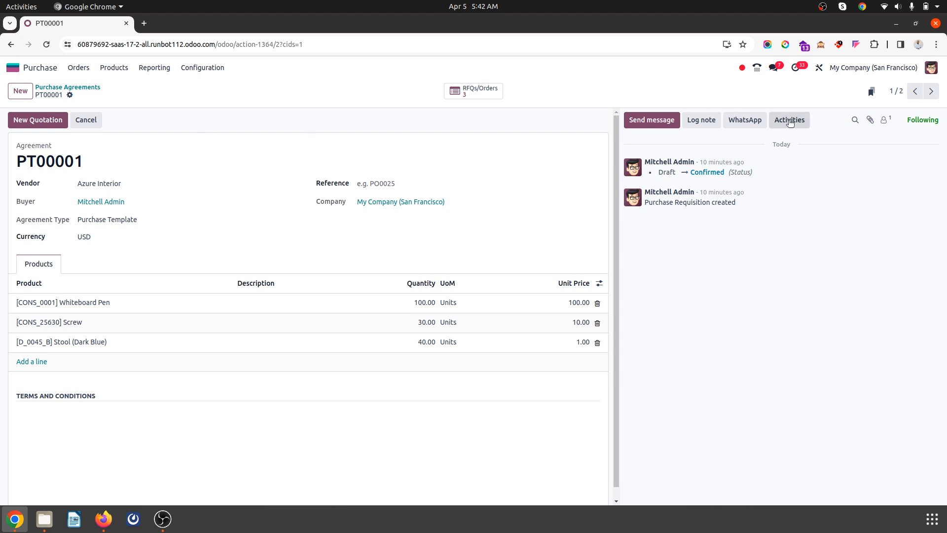